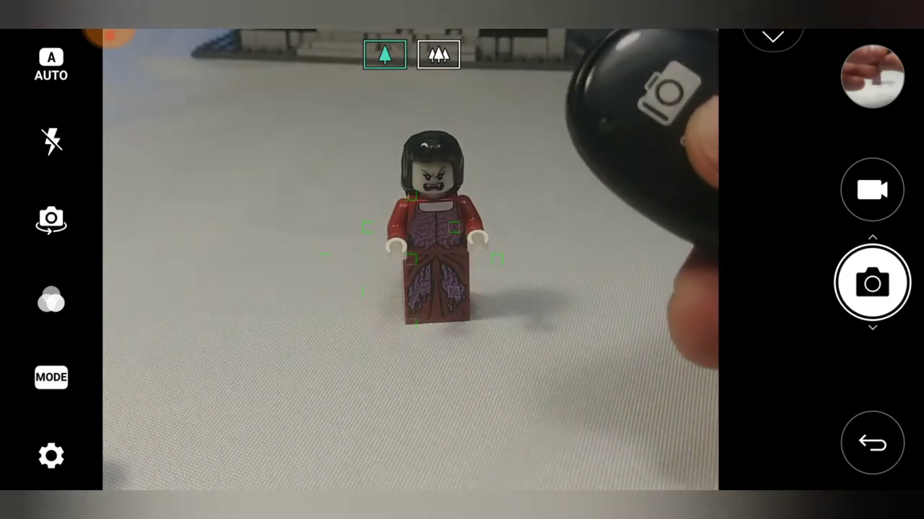
# Take a photo of the red-dressed Lego minifigure on the grey surface via the remote shutter
pyautogui.click(872, 283)
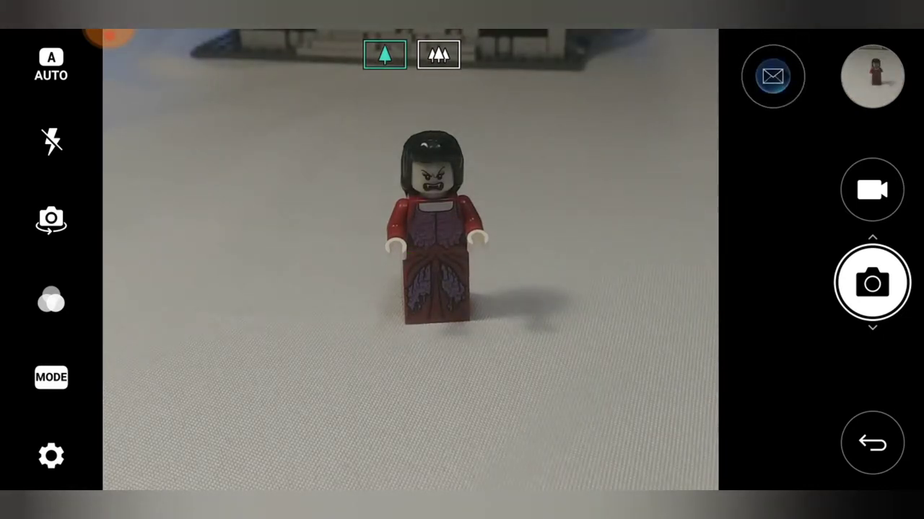
# Capture another photo of the minifigure so it becomes the newest shot in the gallery thumbnail
pyautogui.click(772, 75)
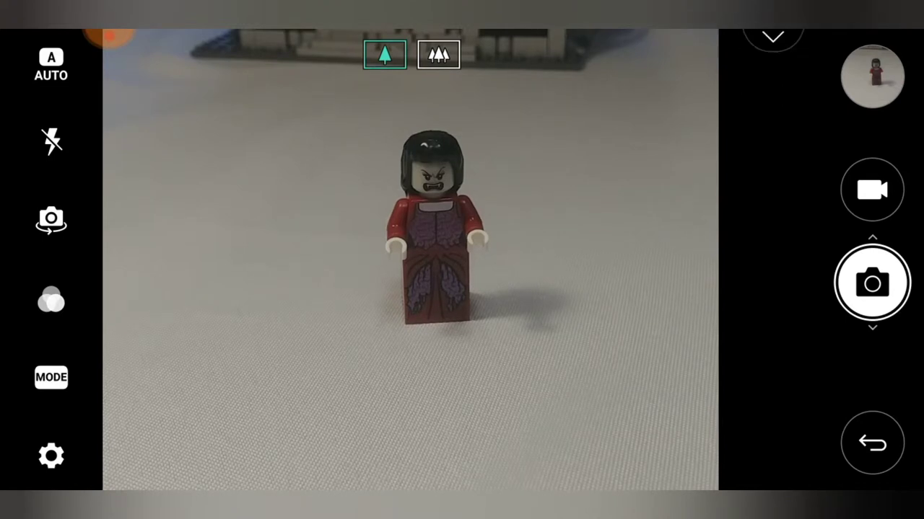